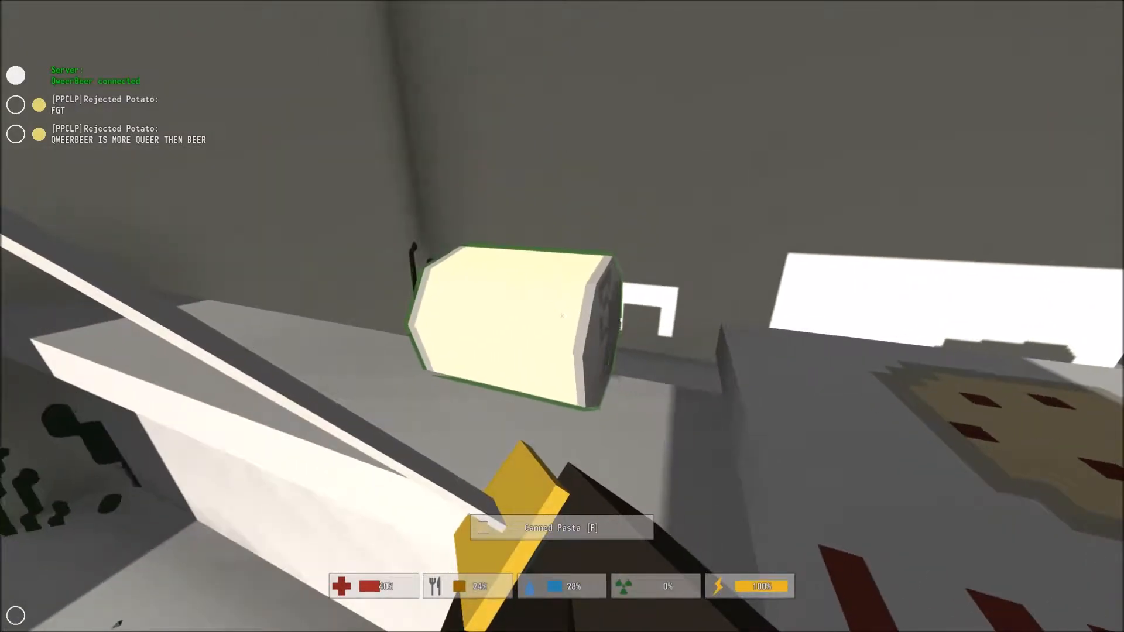
key("f")
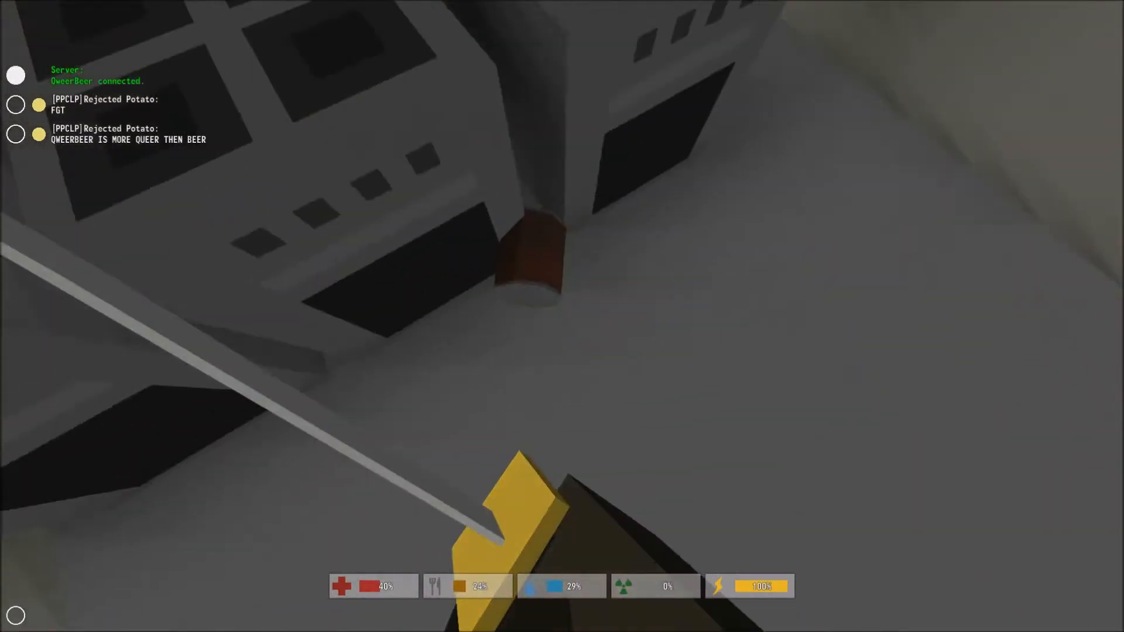
mouse_move(563, 316)
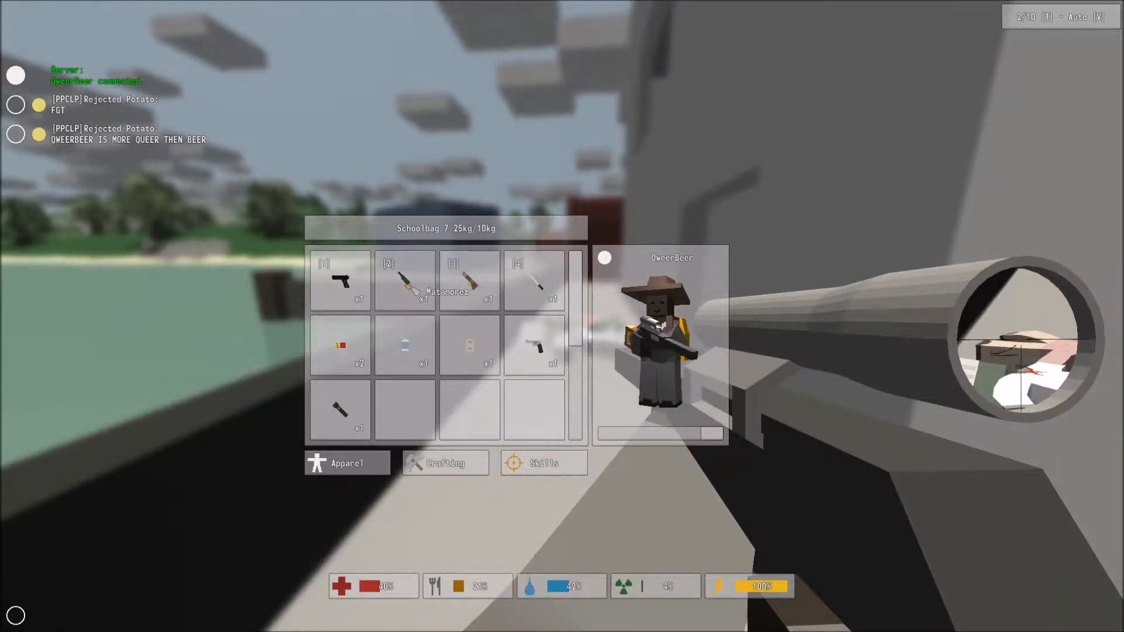
mouse_move(534, 348)
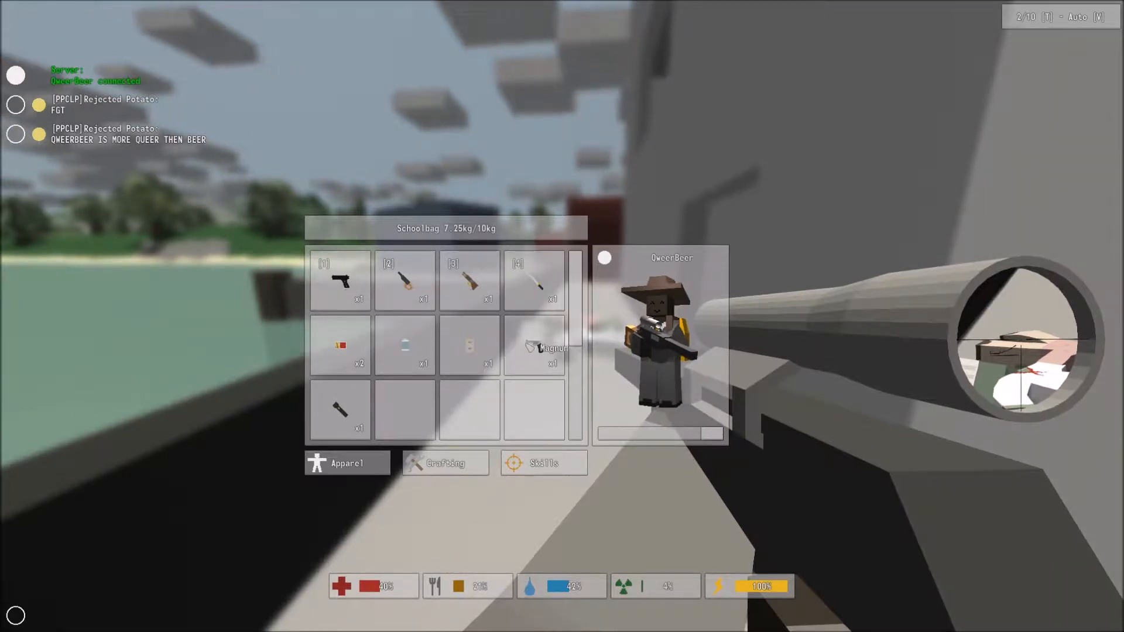
left_click(552, 349)
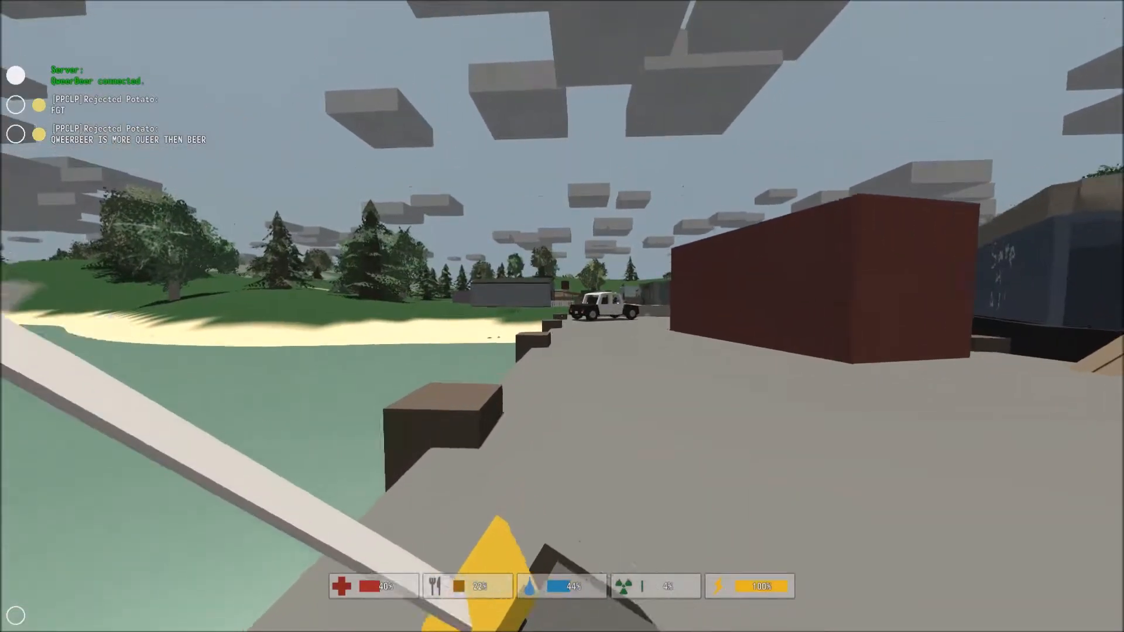
mouse_move(562, 316)
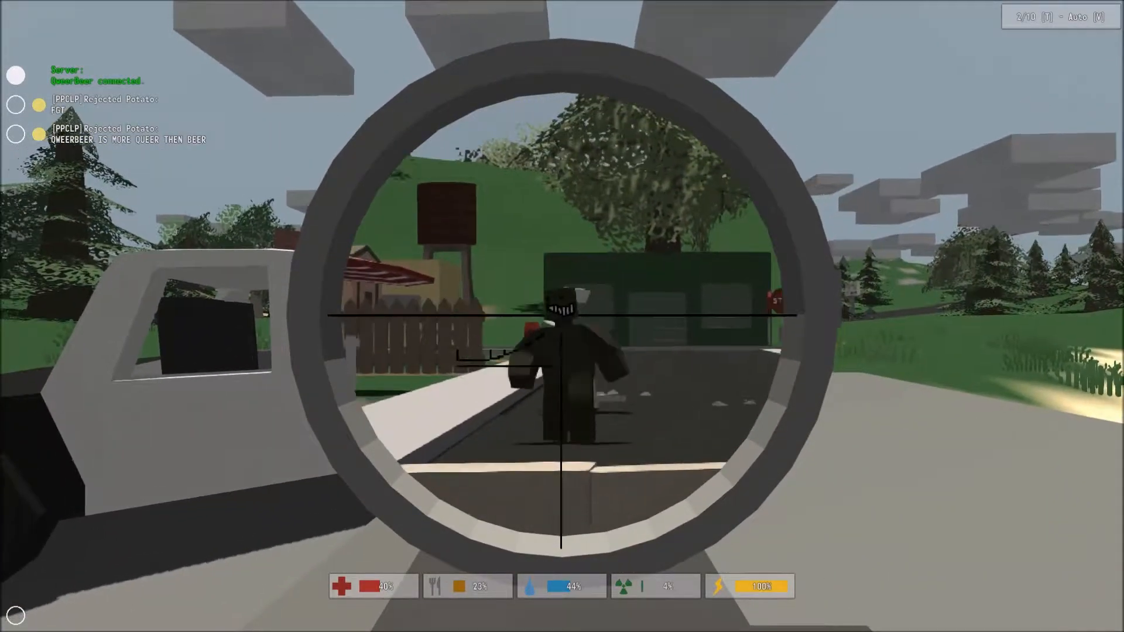
left_click(562, 316)
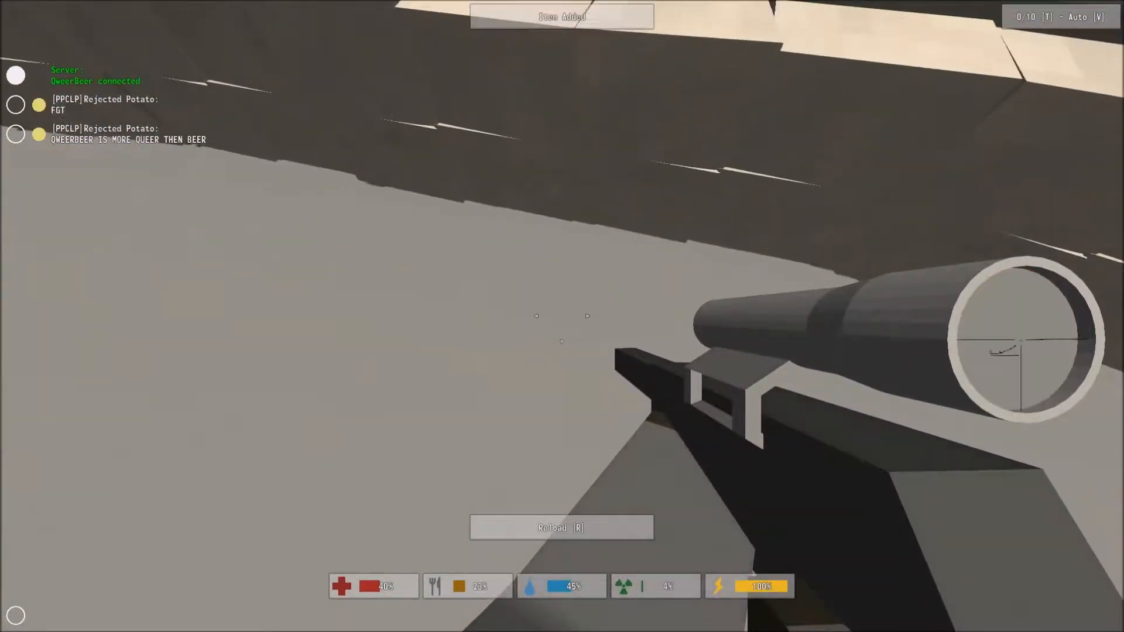
mouse_move(562, 317)
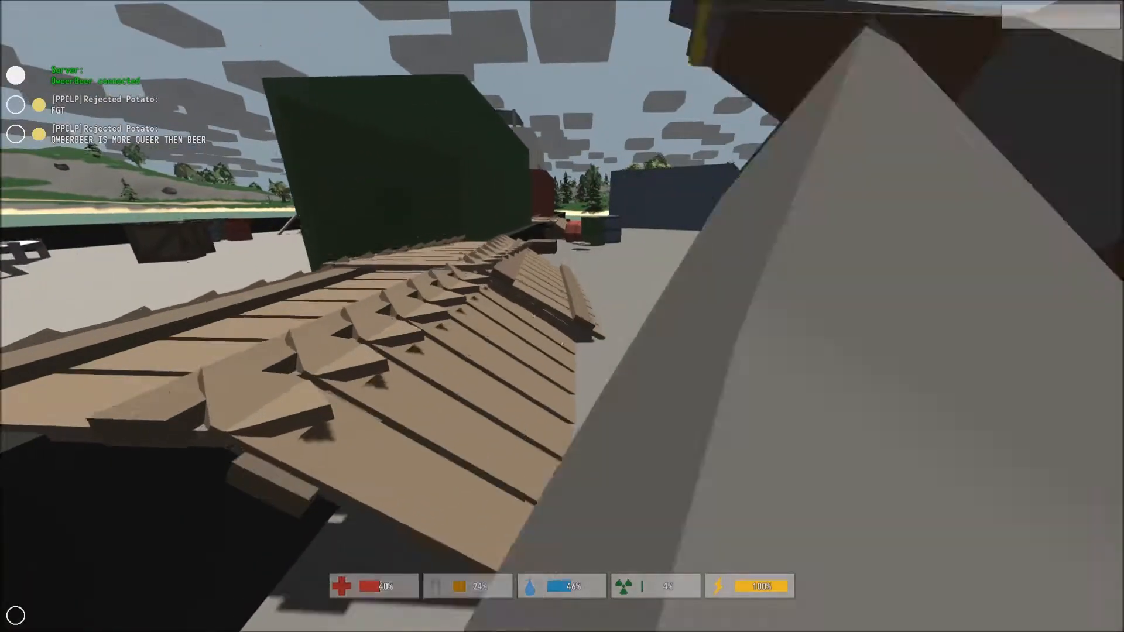
mouse_move(563, 317)
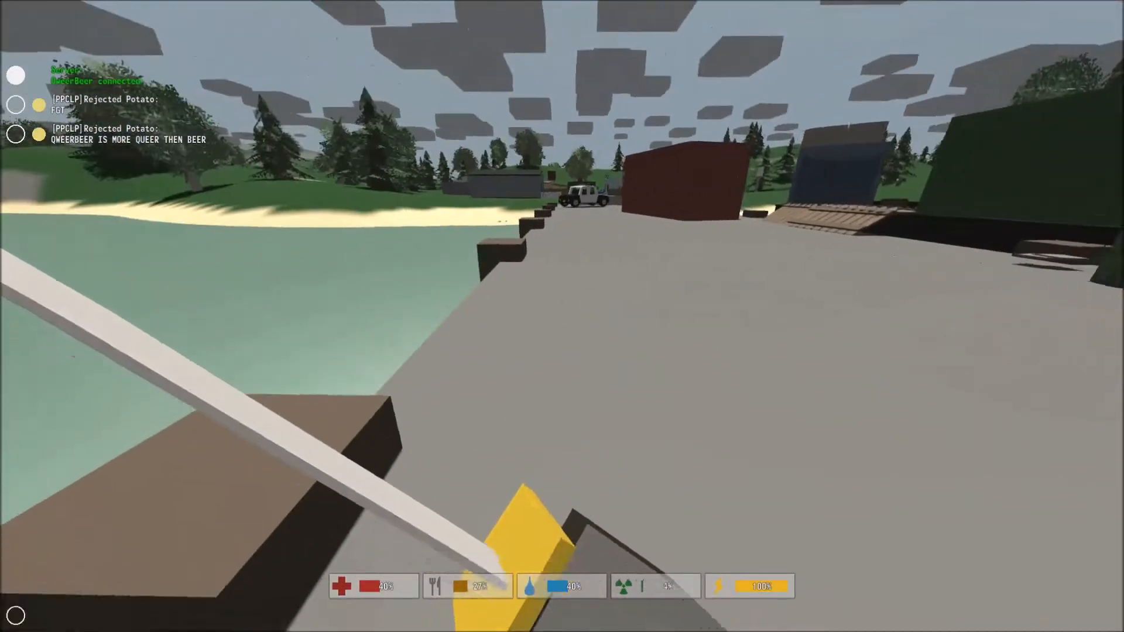
key("i")
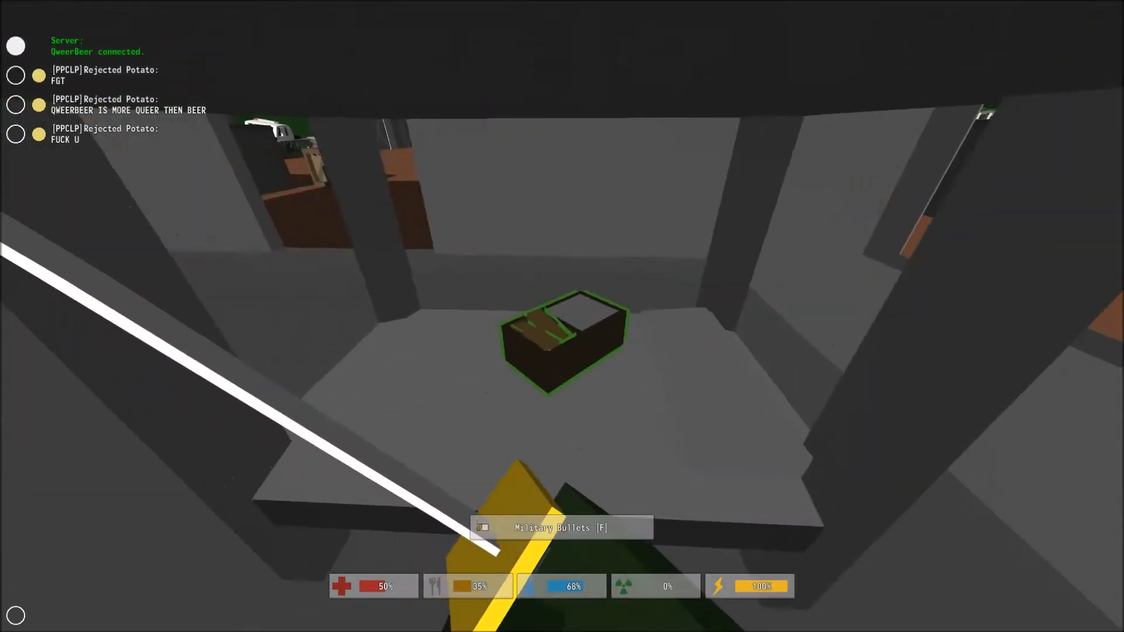
key("f")
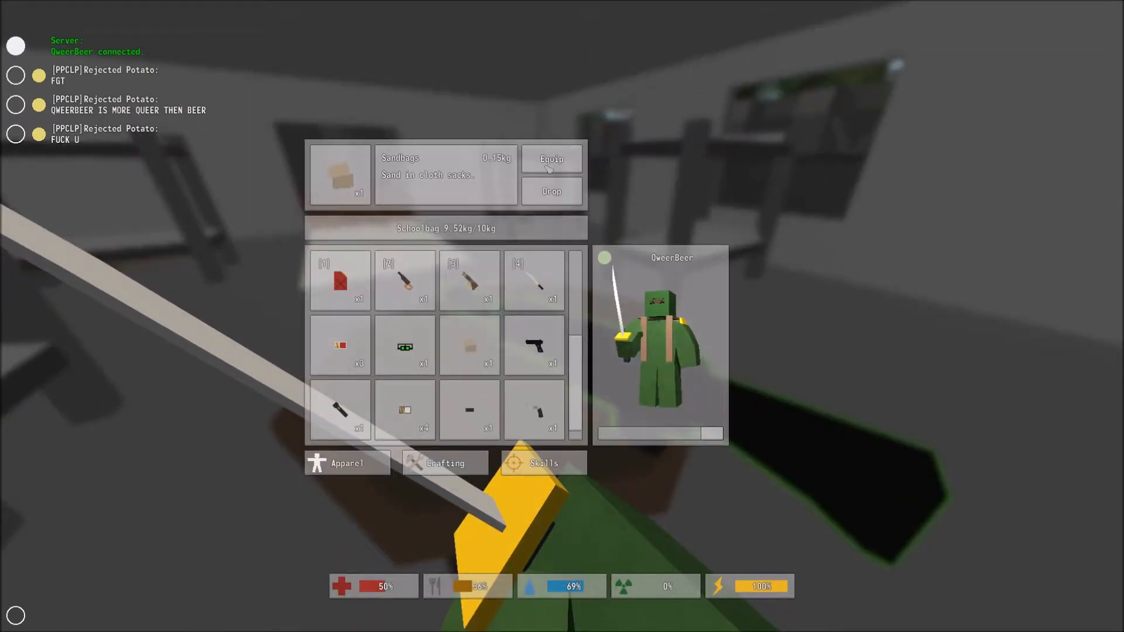
left_click(551, 159)
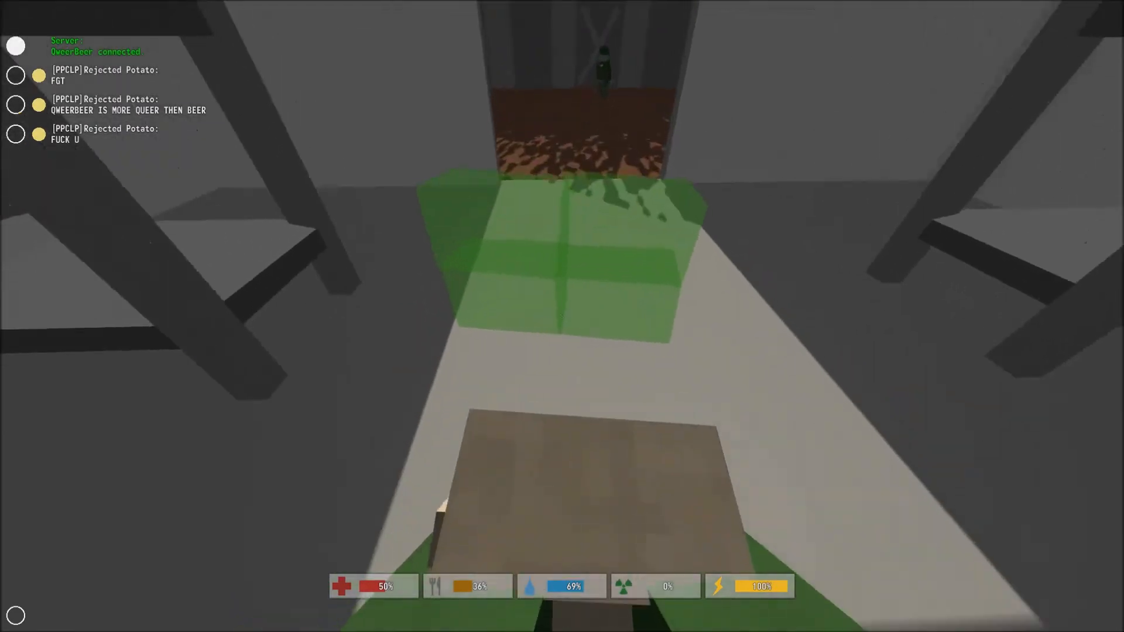